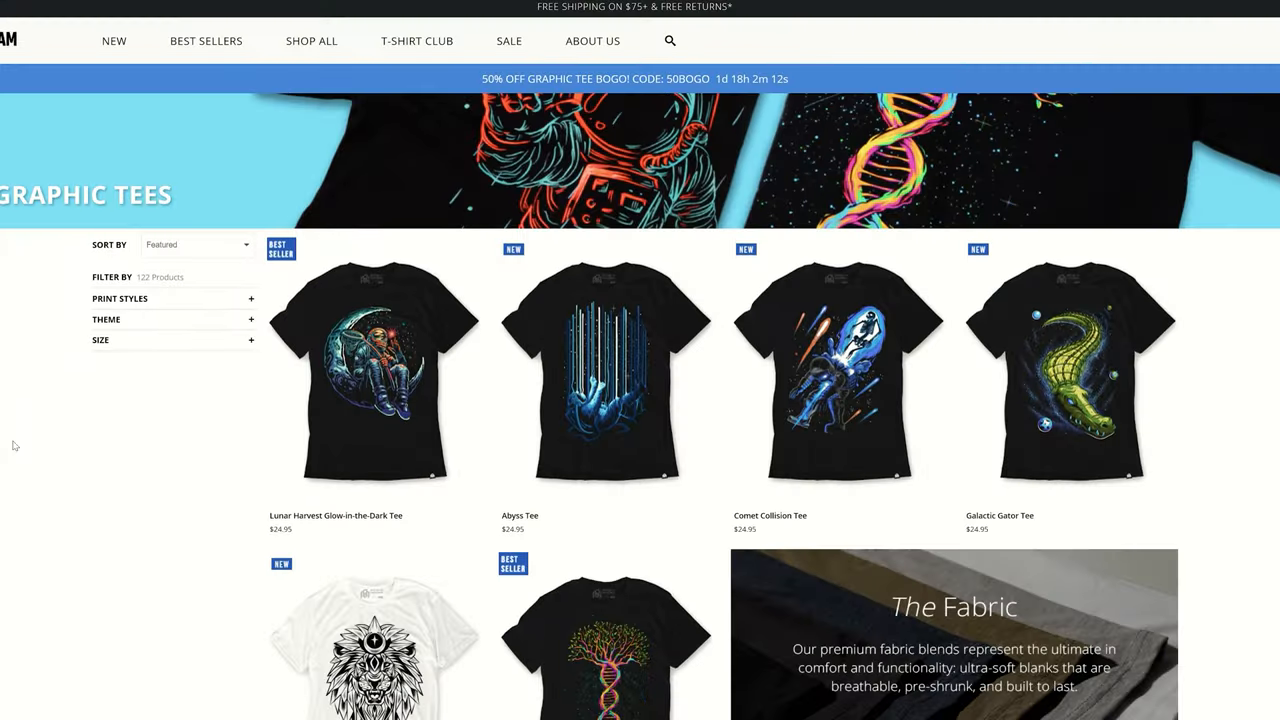
scroll("down", 3)
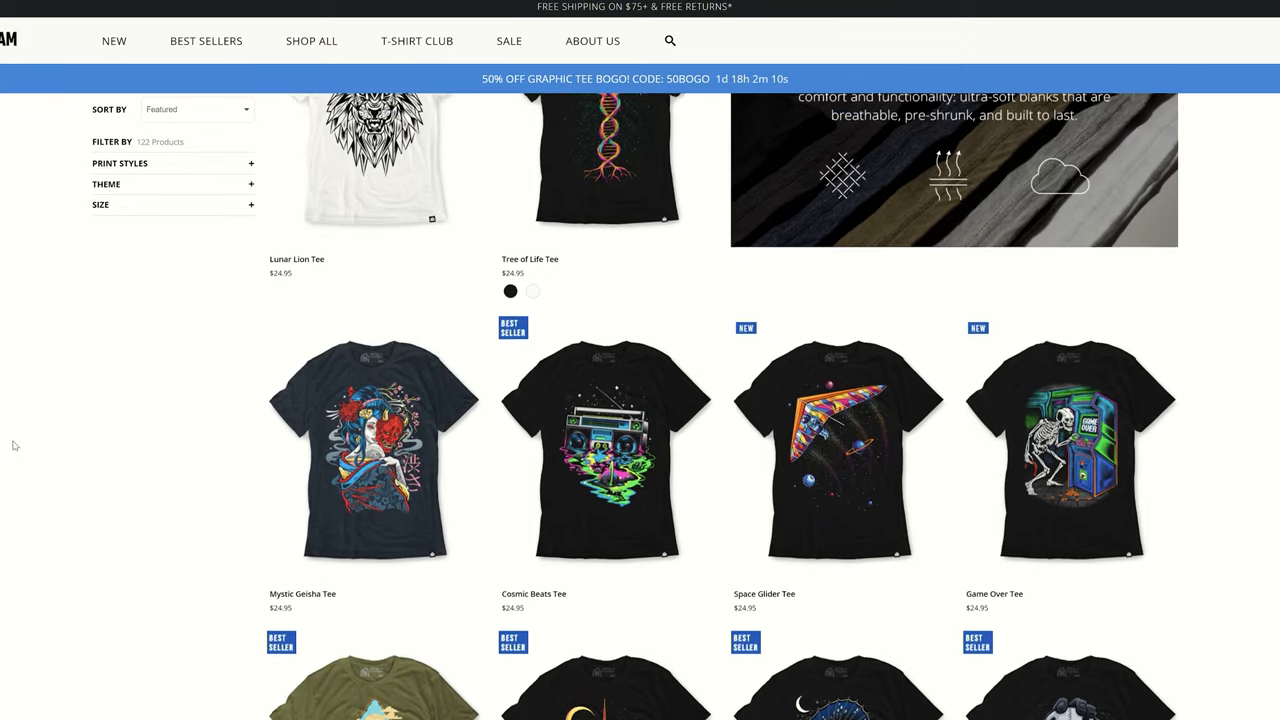
scroll("down", 3)
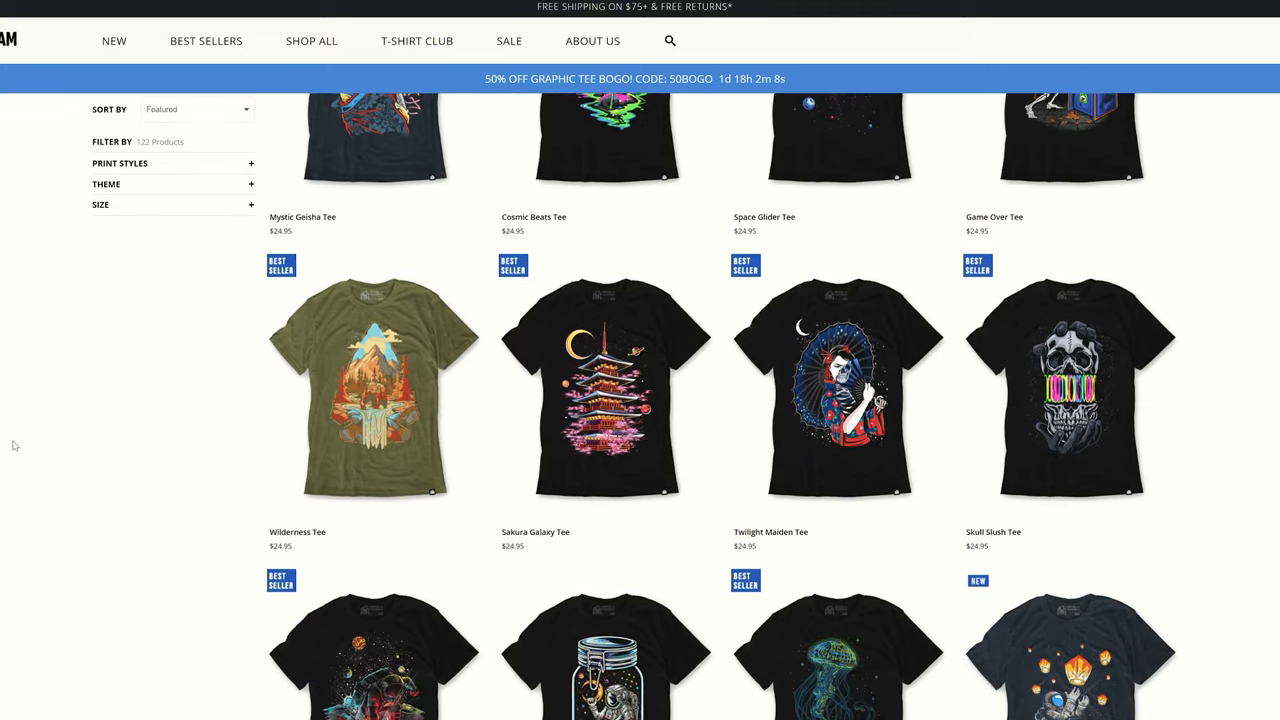
scroll("down", 3)
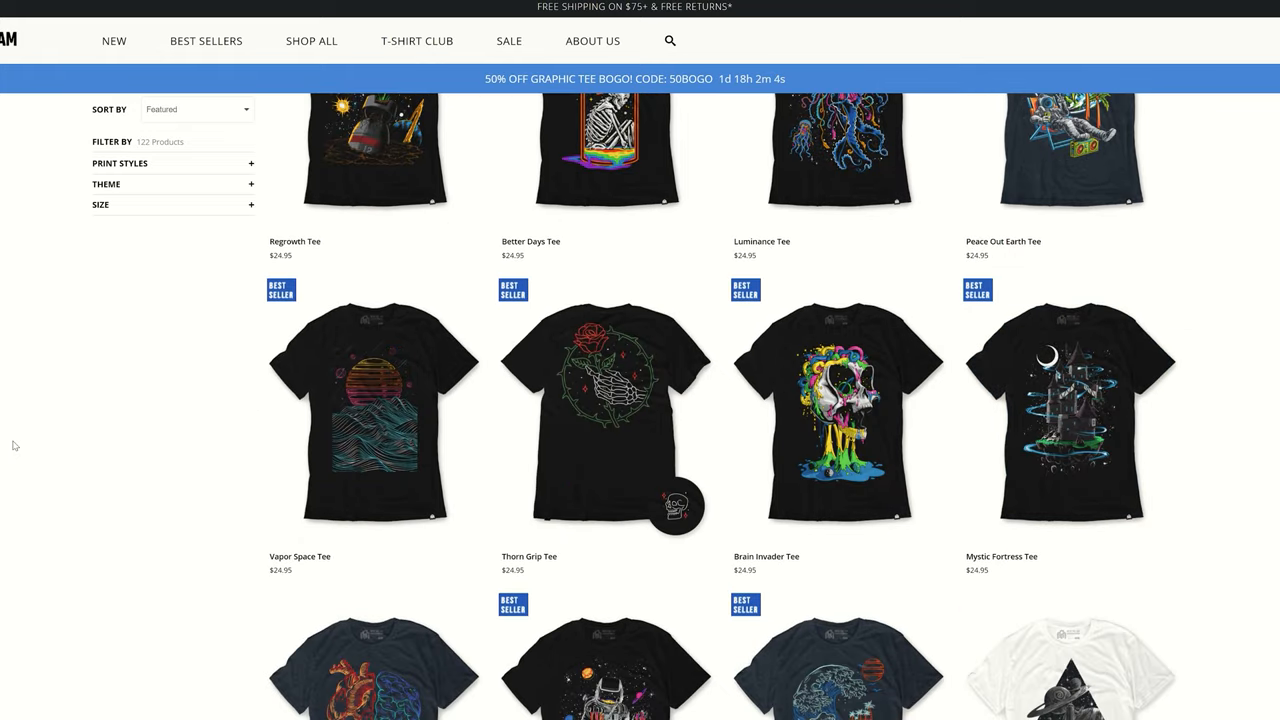
scroll("down", 3)
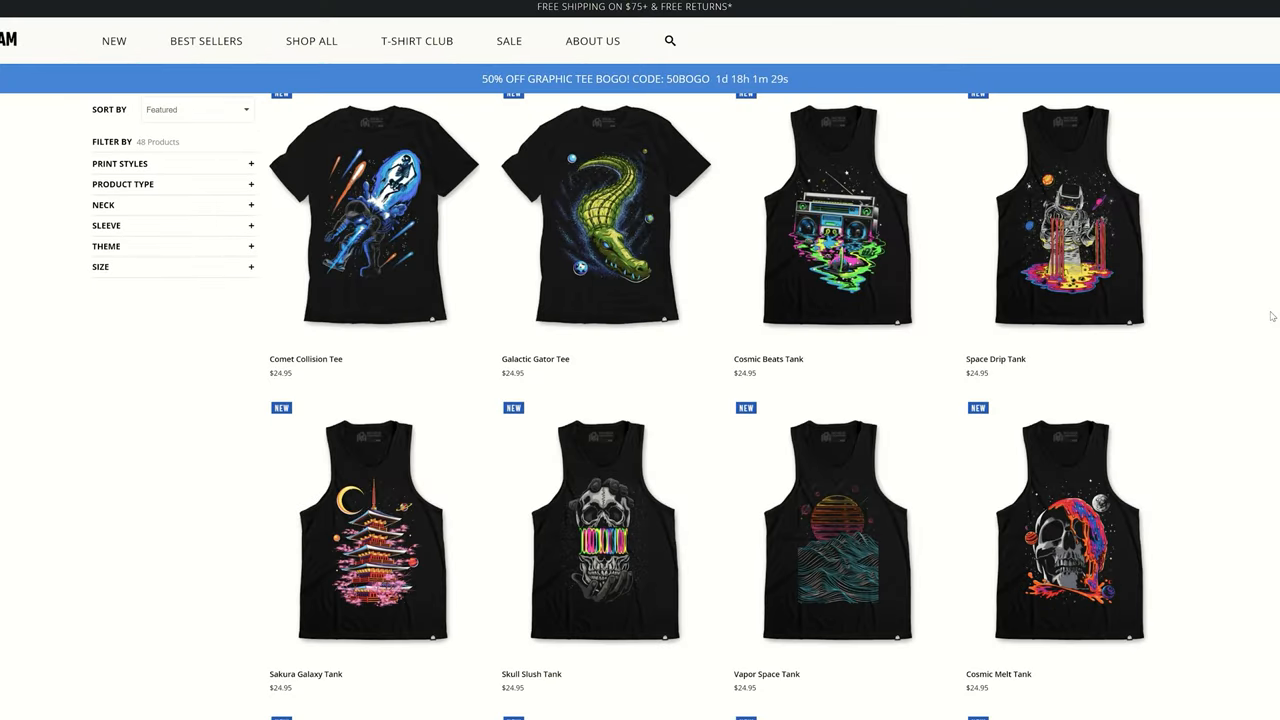
scroll("down", 3)
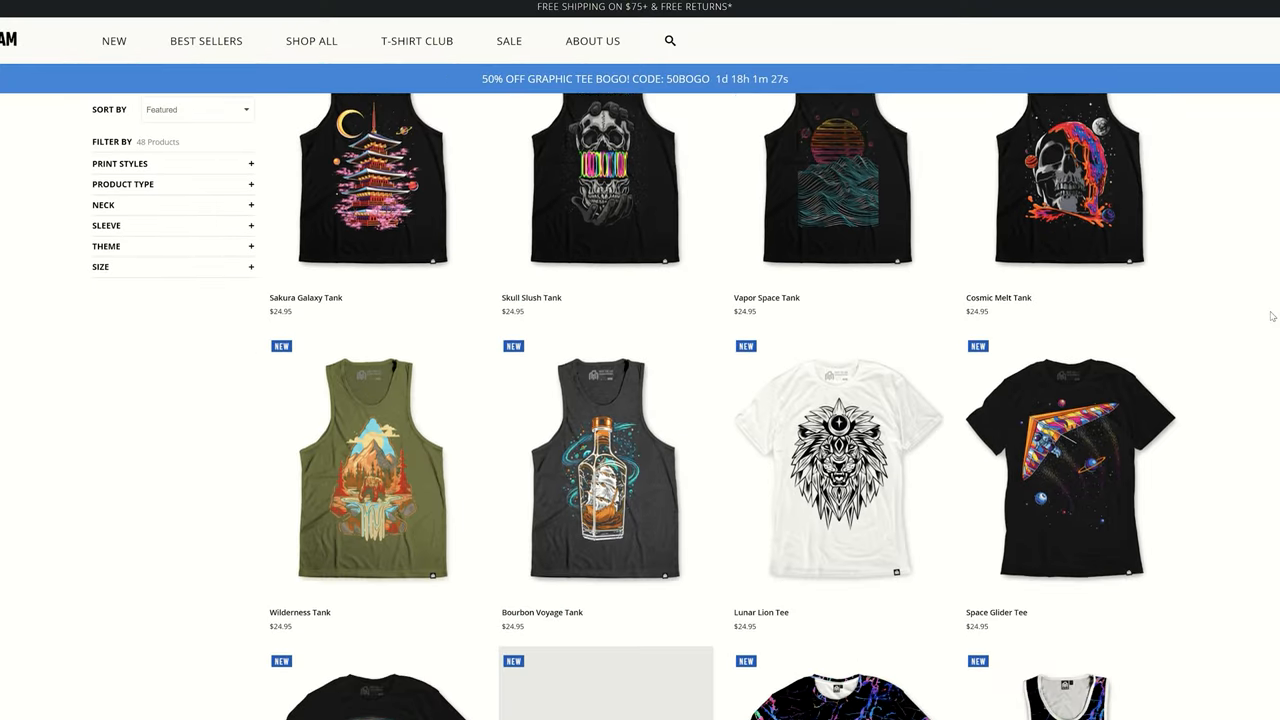
scroll("down", 3)
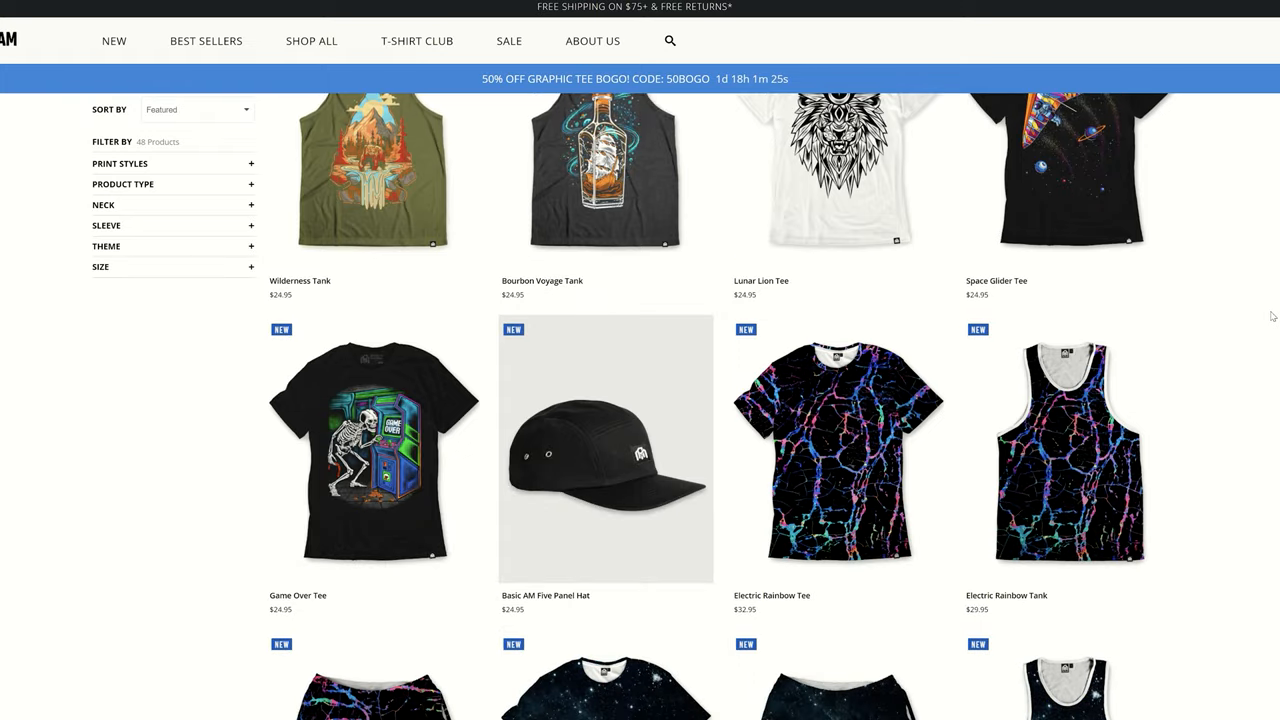
scroll("down", 3)
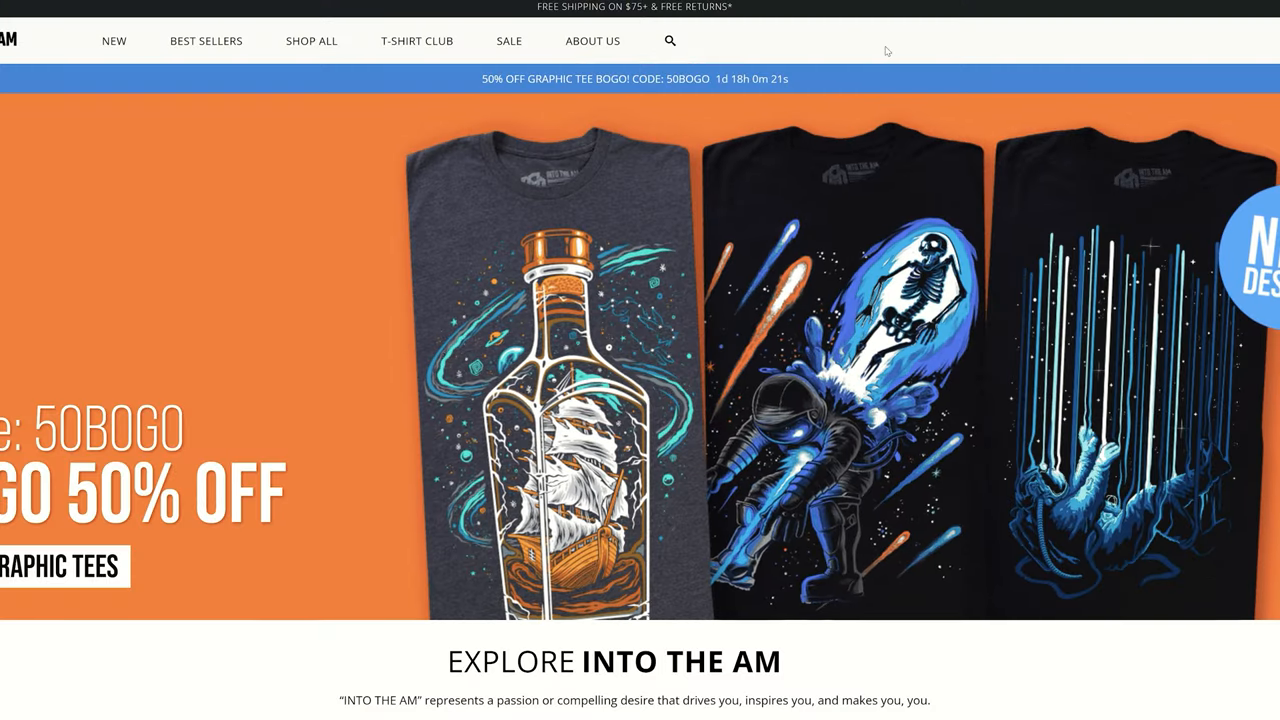
scroll("down", 3)
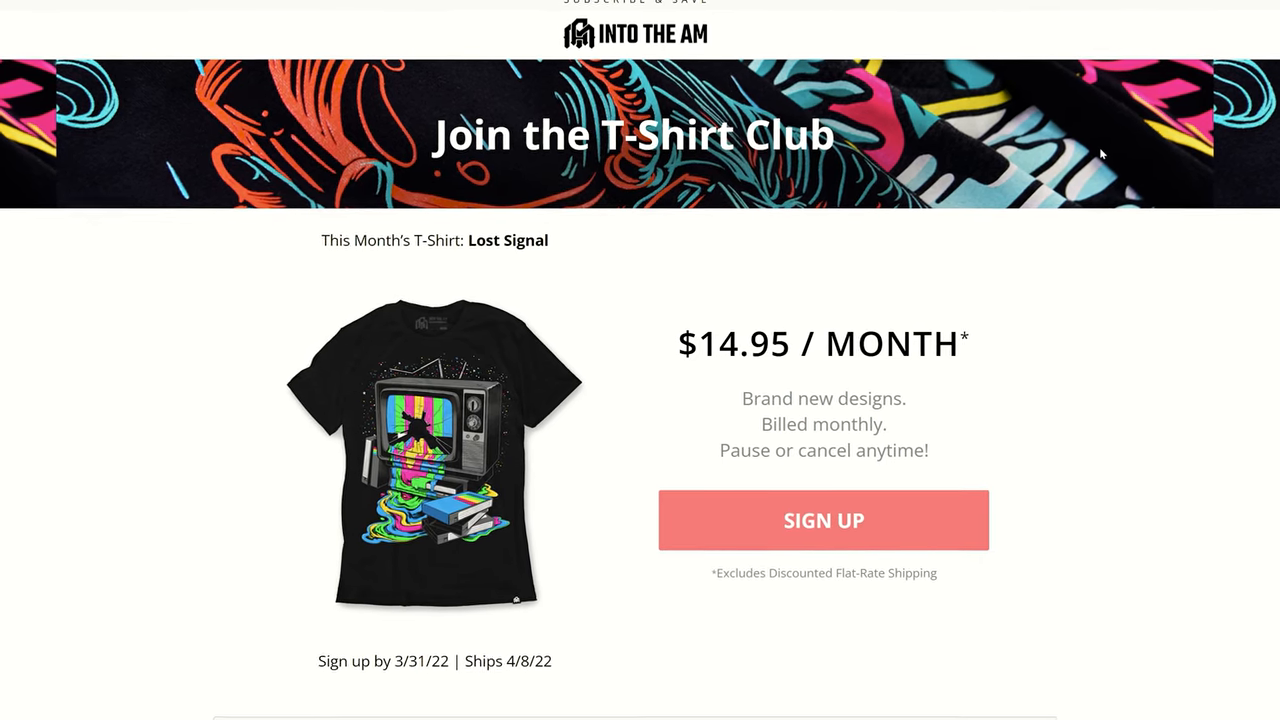
scroll("down", 3)
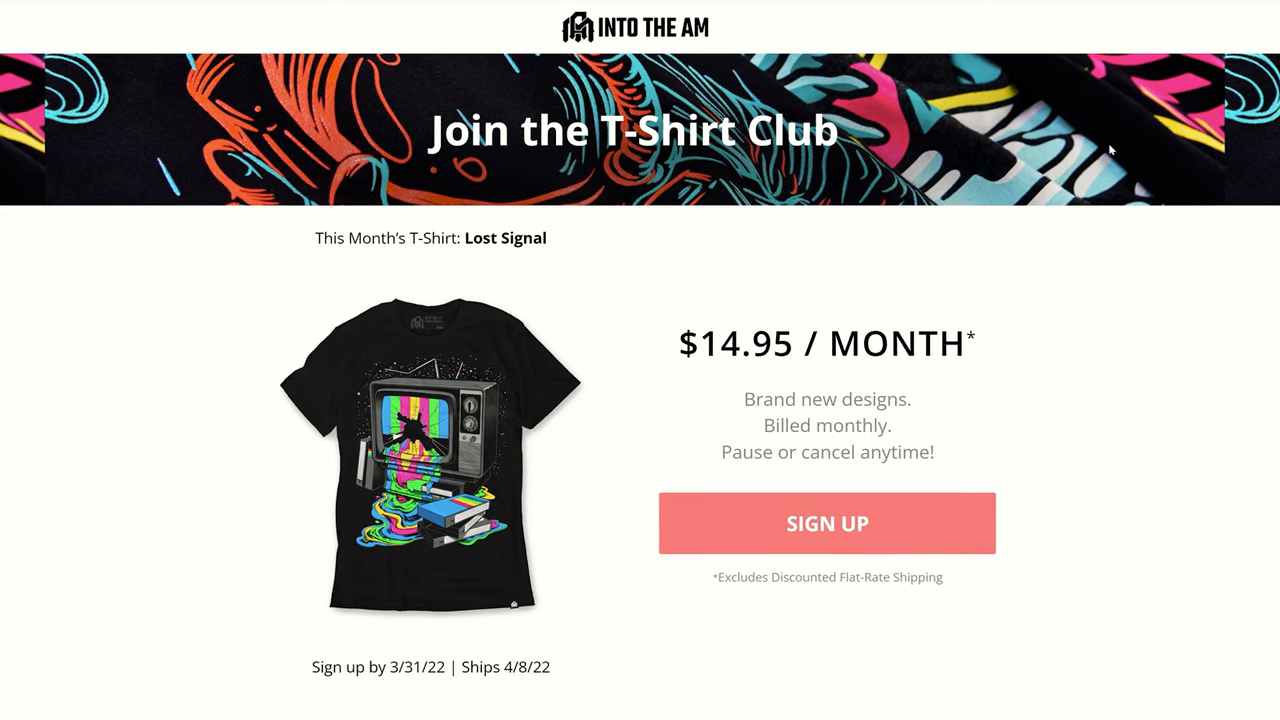